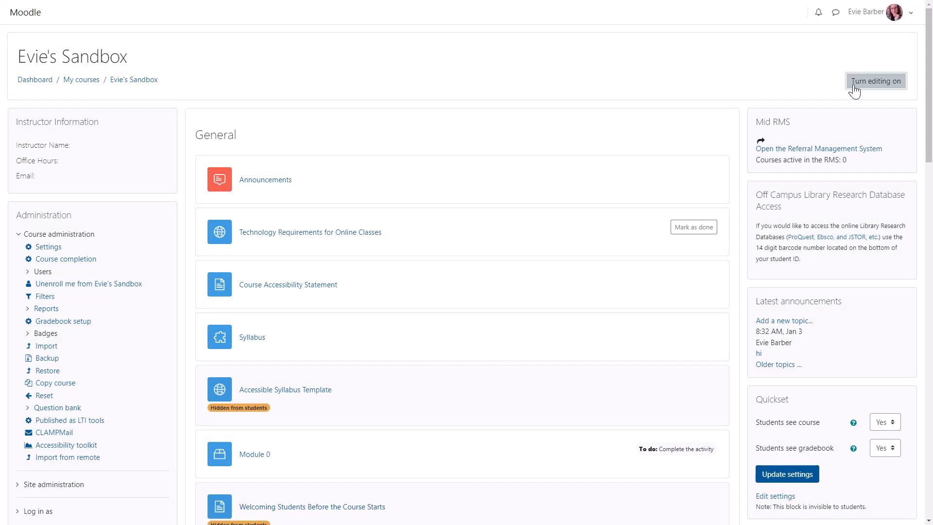
- Turn editing on in Evie's Sandbox and scroll down to the Respondus LockDown Browser block
click(875, 81)
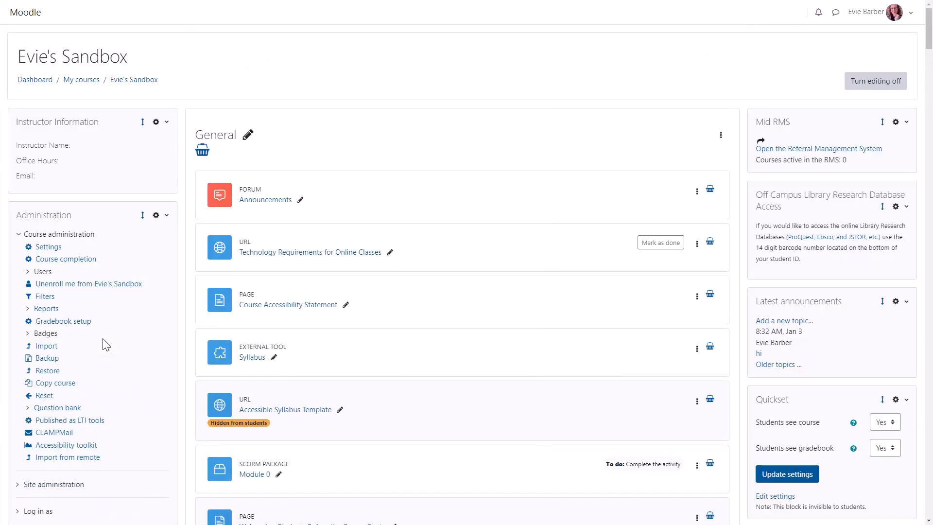
scroll(down, 3)
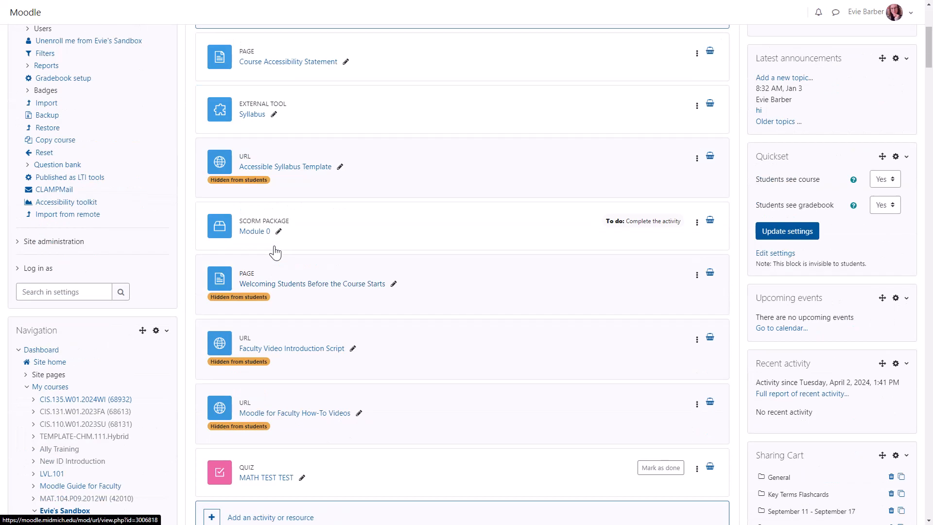
scroll(down, 3)
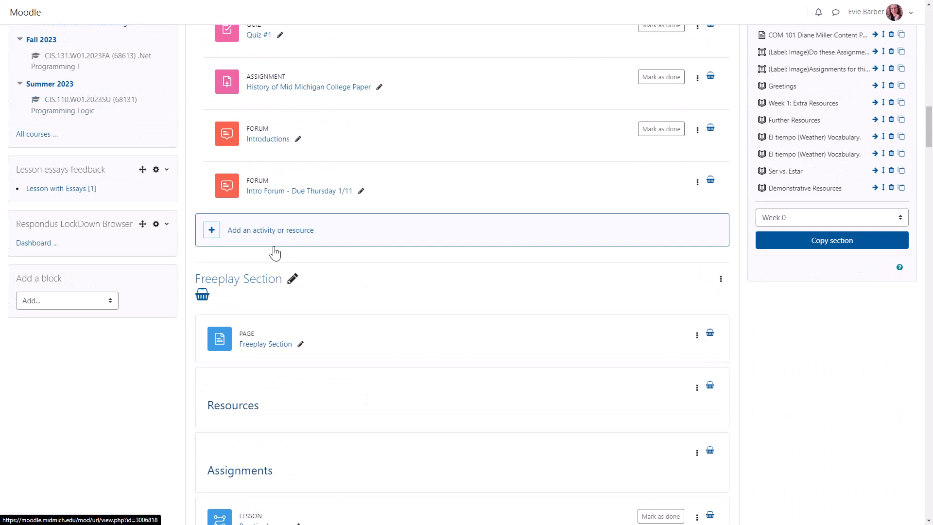
mouse_move(34, 243)
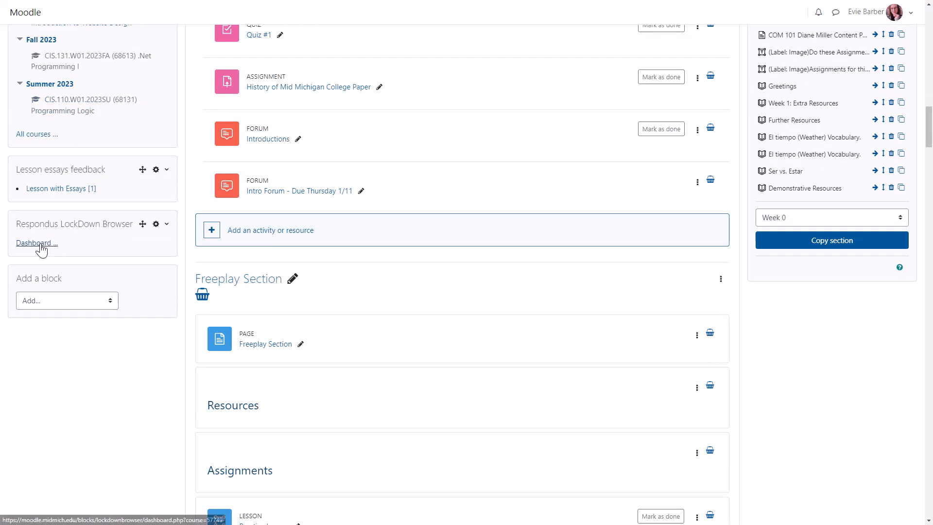
- Open the Respondus LockDown Browser dashboard and the MATH TEST TEST settings
click(34, 244)
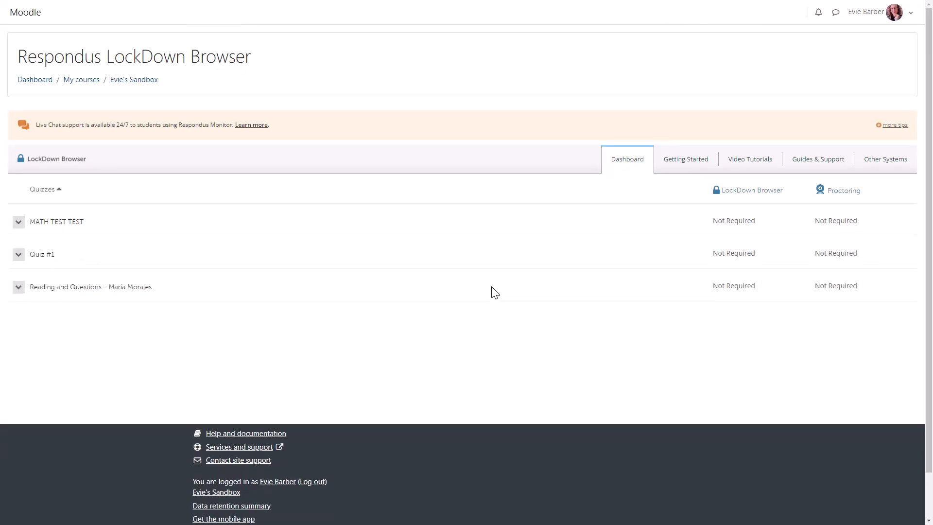
mouse_move(25, 233)
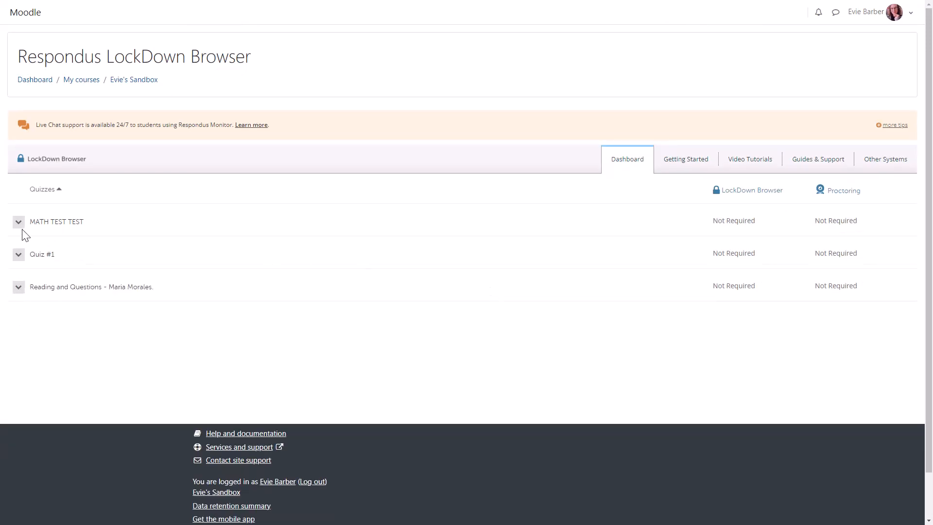
click(18, 222)
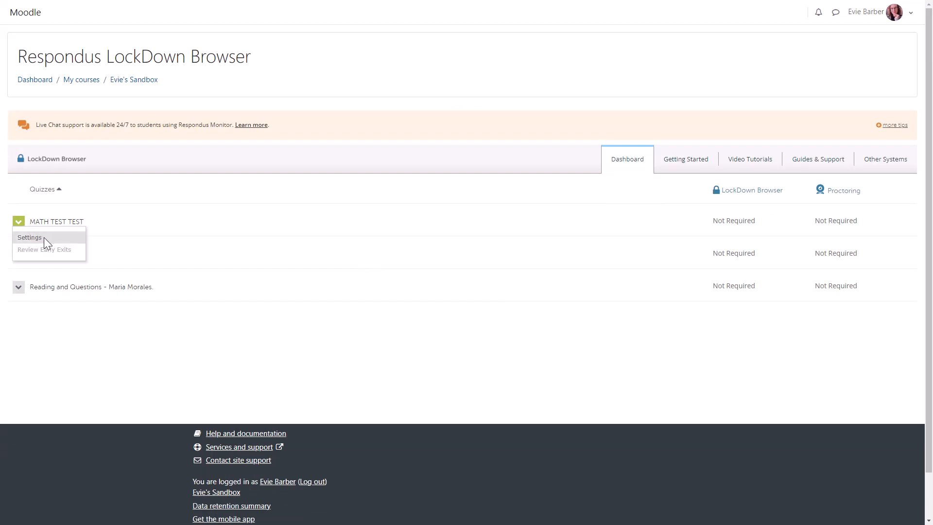
click(29, 236)
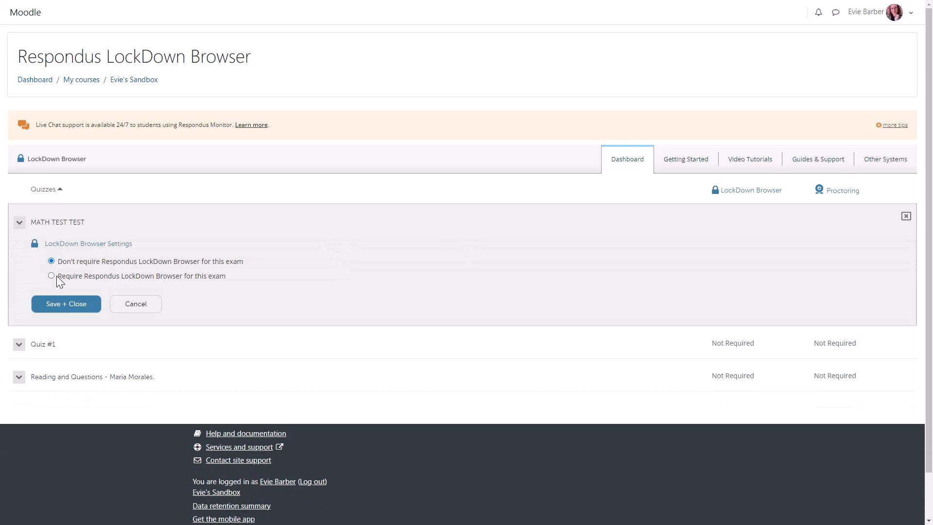
- Require LockDown Browser and Respondus Monitor proctoring for MATH TEST TEST, then continue past the introduction
click(52, 276)
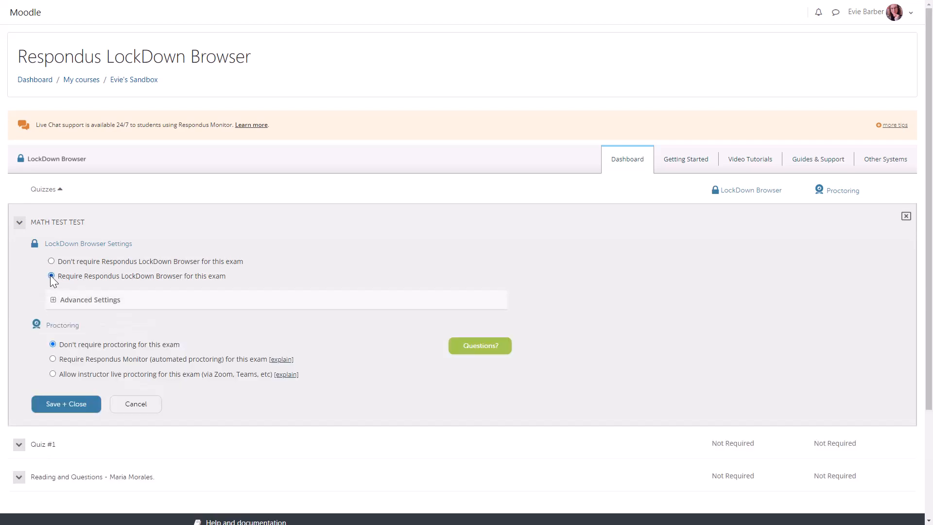
scroll(down, 3)
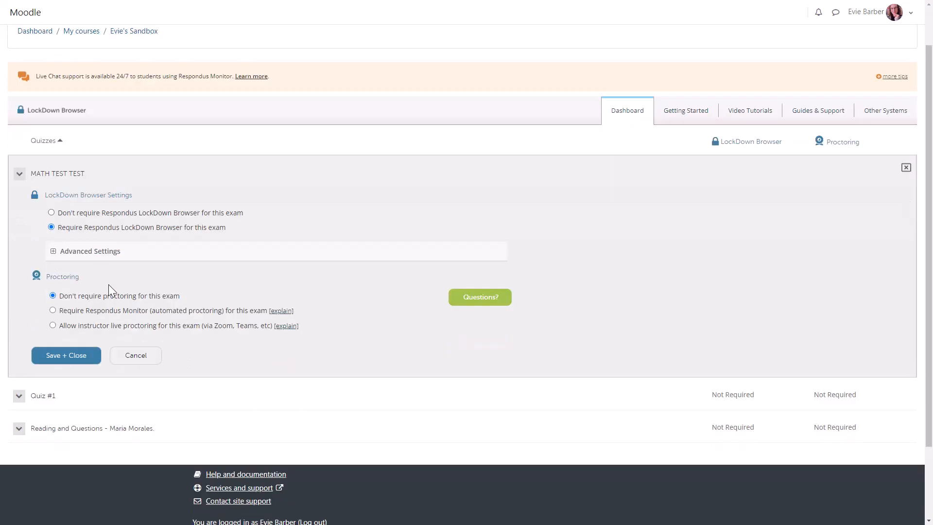
click(53, 310)
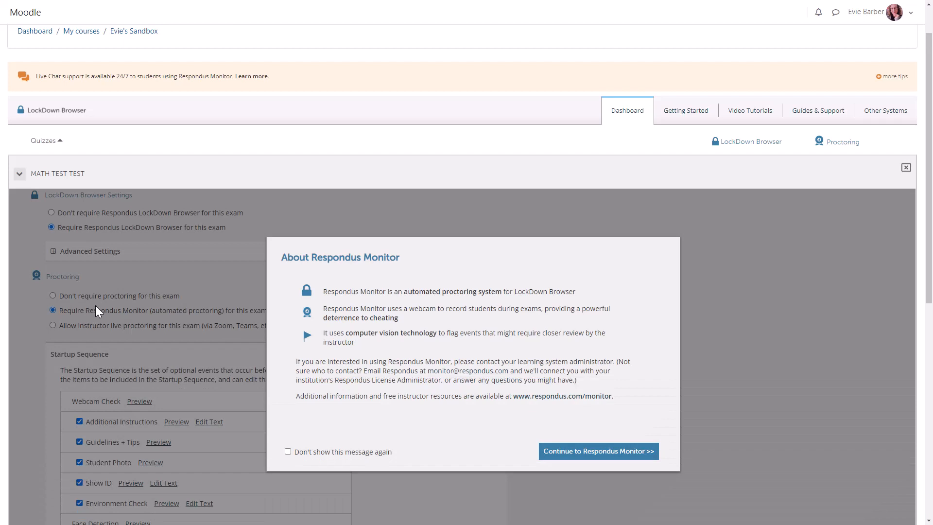
scroll(down, 3)
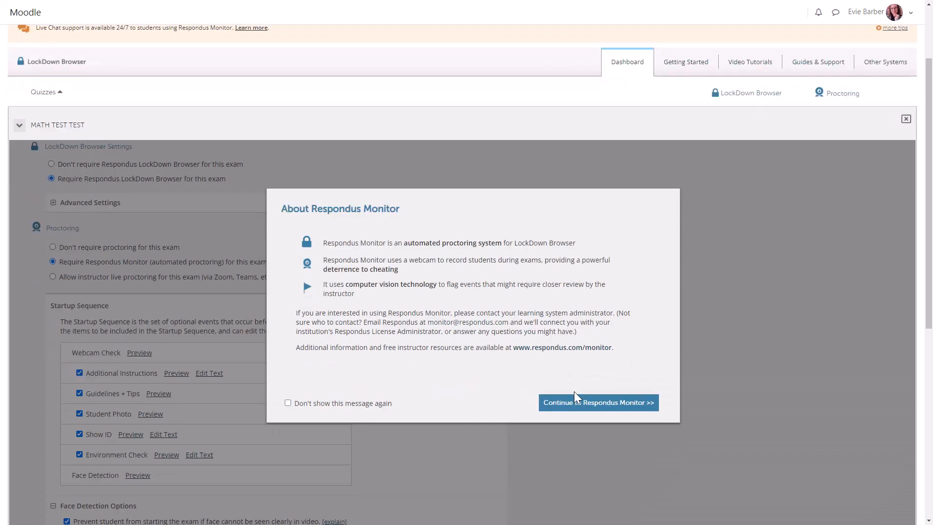
click(597, 402)
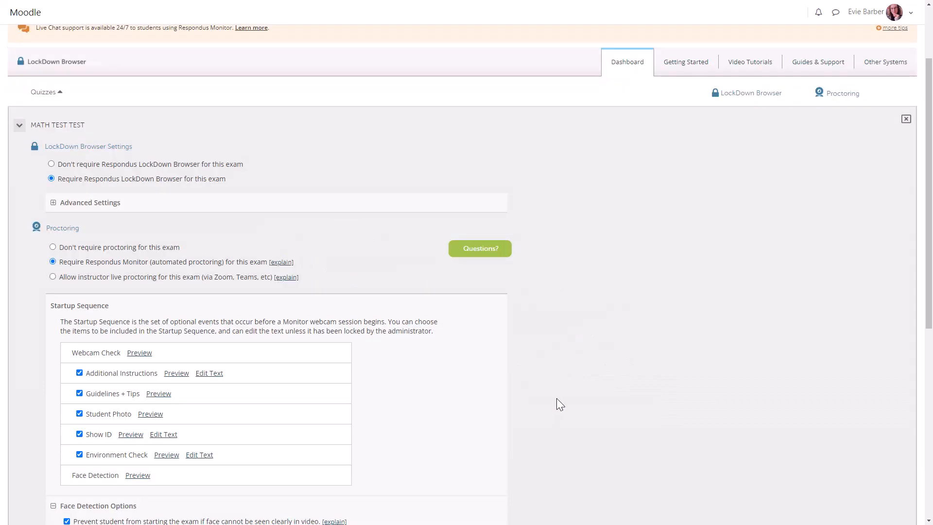
- Save and close MATH TEST TEST's LockDown Browser and Monitor settings
scroll(down, 3)
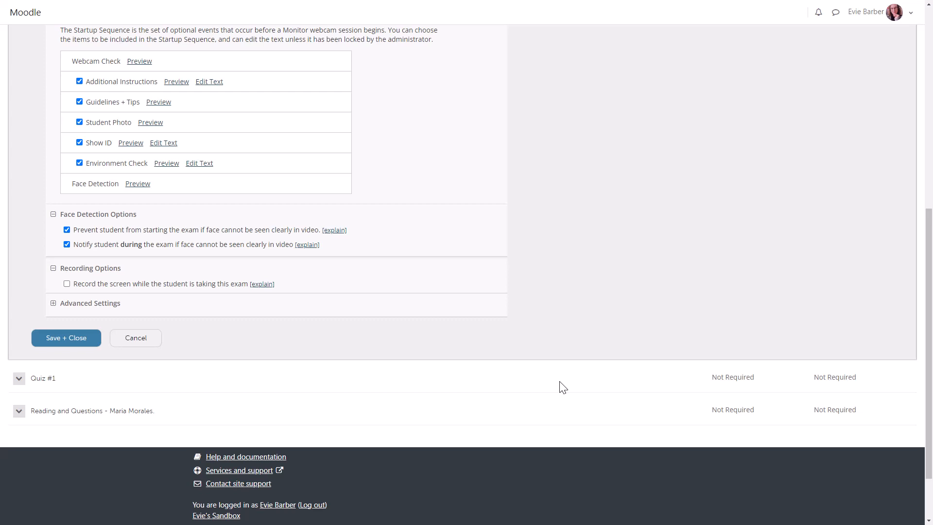
mouse_move(135, 338)
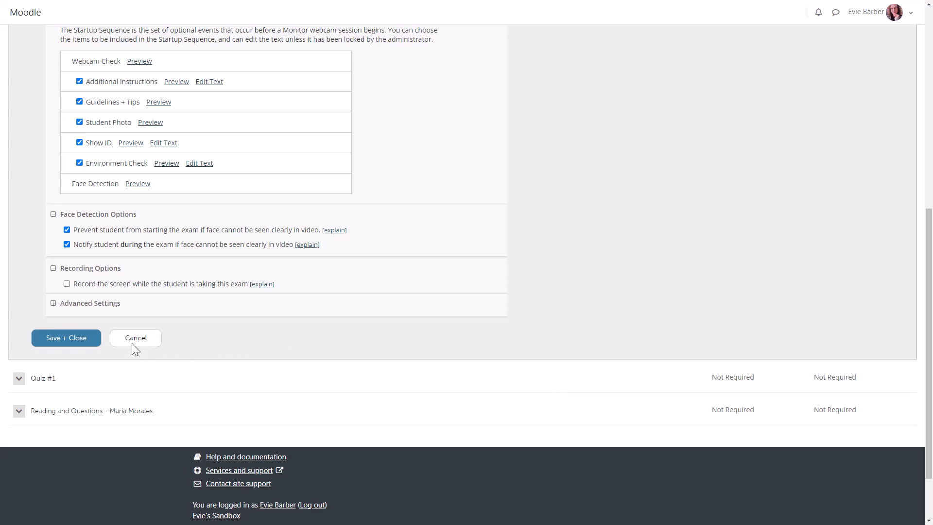
click(67, 338)
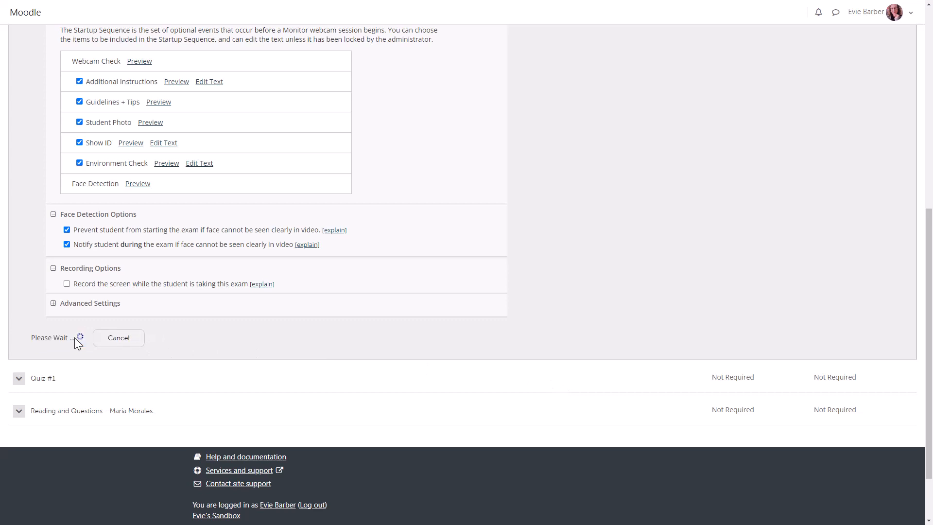
mouse_move(536, 335)
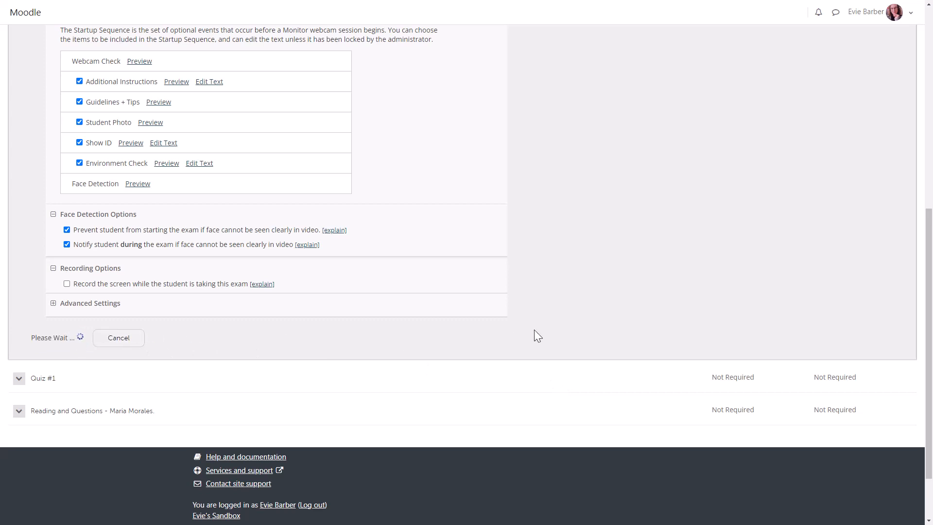